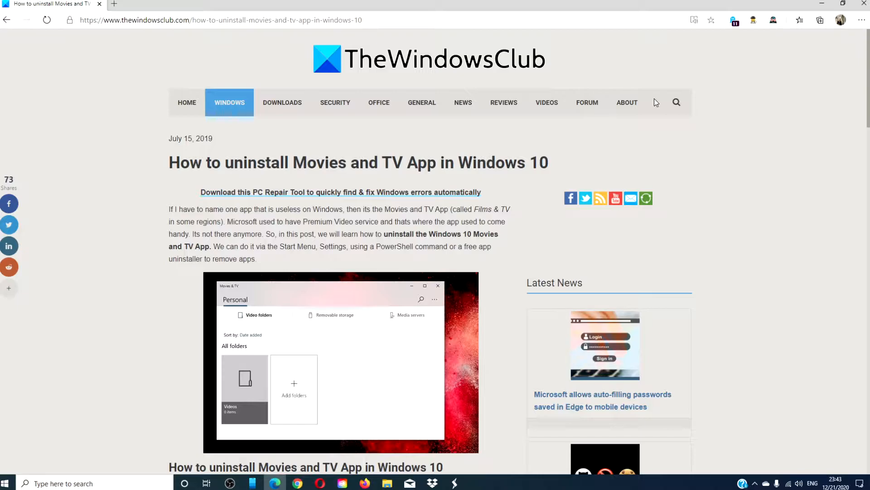
# Minimize Edge so the Windows desktop is visible.
pyautogui.click(822, 4)
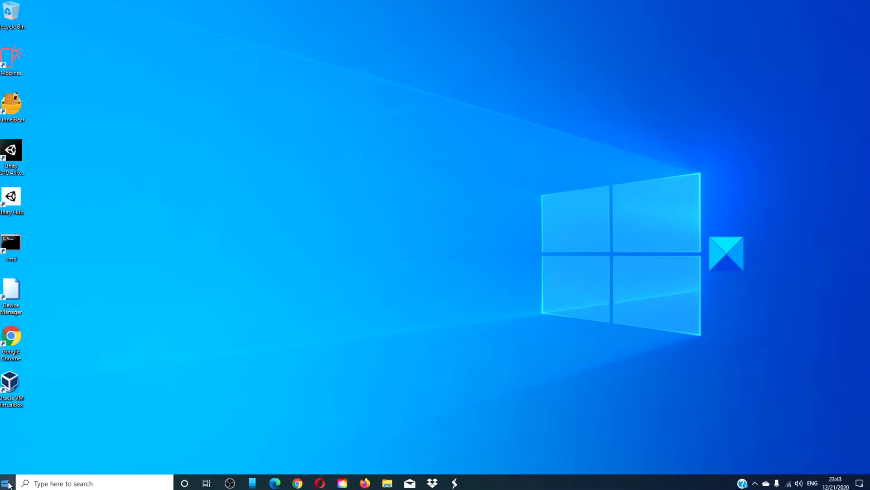
pyautogui.click(7, 484)
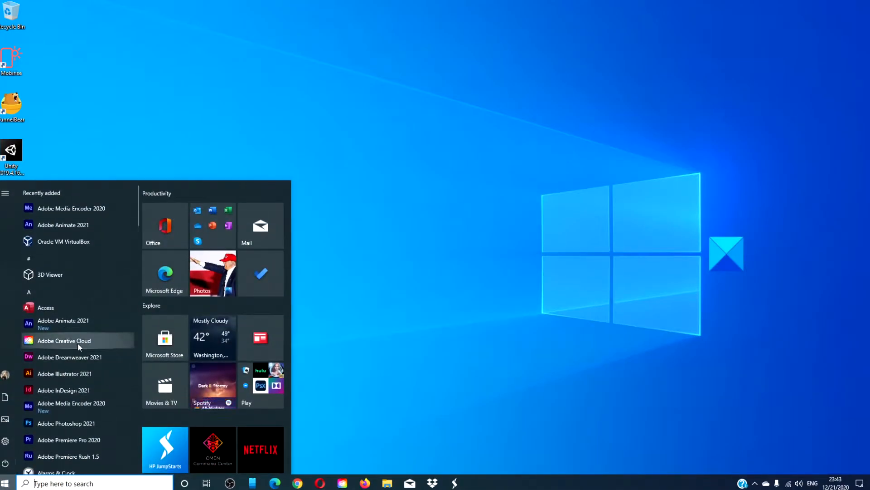
pyautogui.scroll(-3)
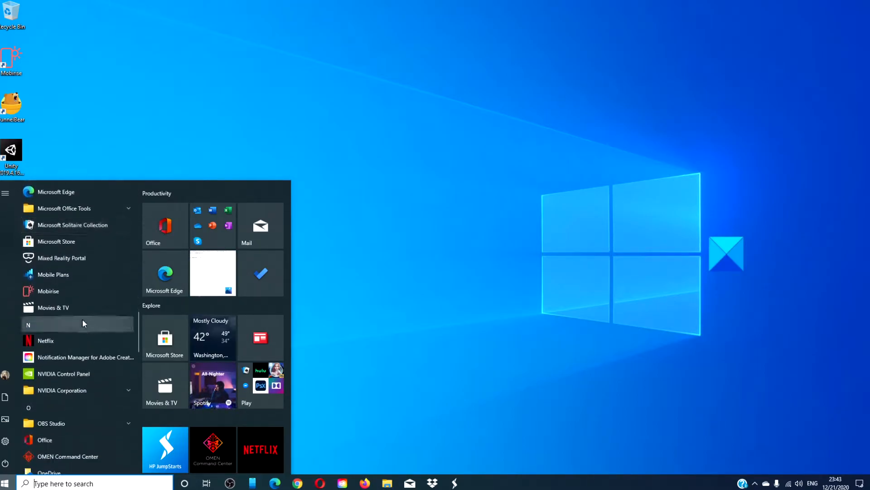
pyautogui.moveTo(78, 308)
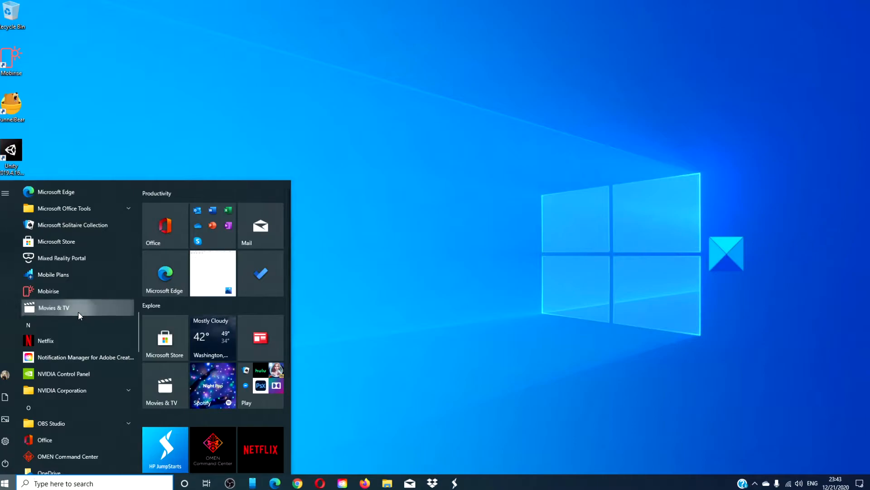
pyautogui.rightClick(55, 307)
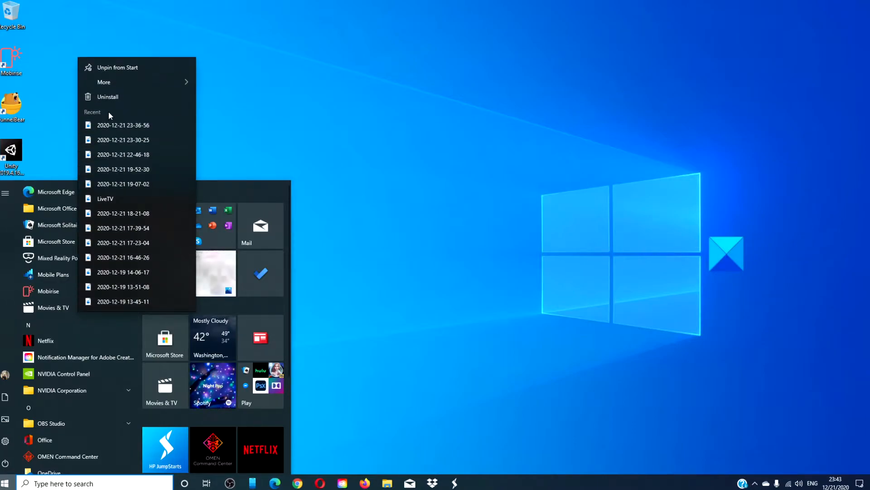
pyautogui.click(405, 97)
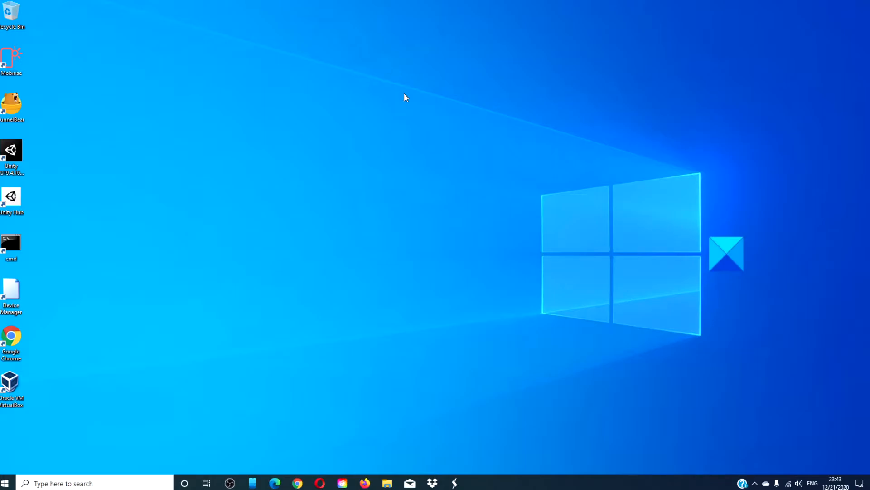
pyautogui.moveTo(158, 342)
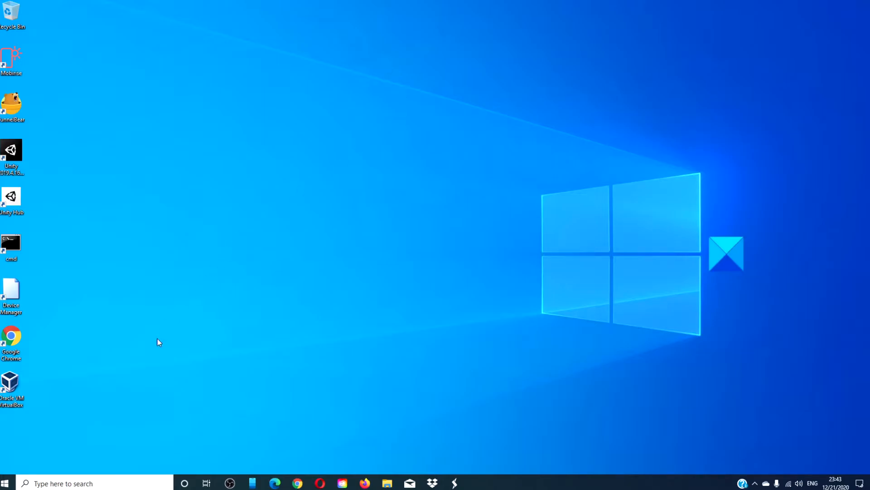
# Reach Apps & features from the Start menu via Windows Settings.
pyautogui.click(6, 484)
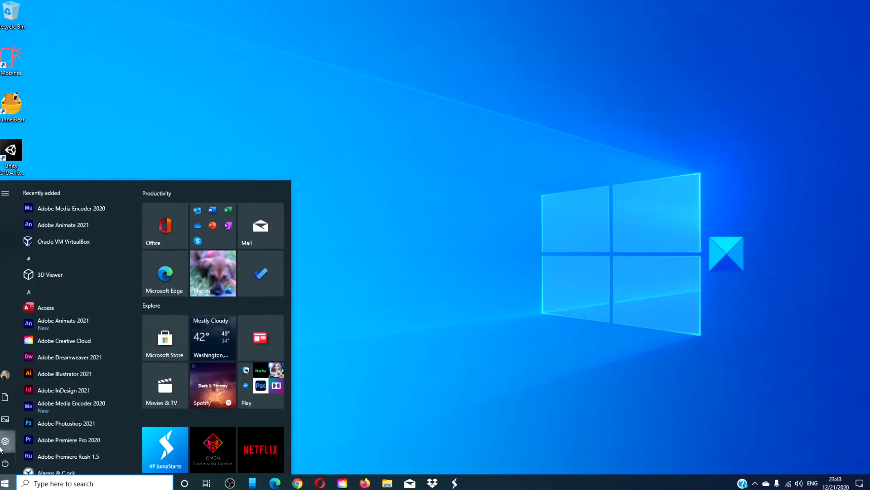
pyautogui.click(6, 441)
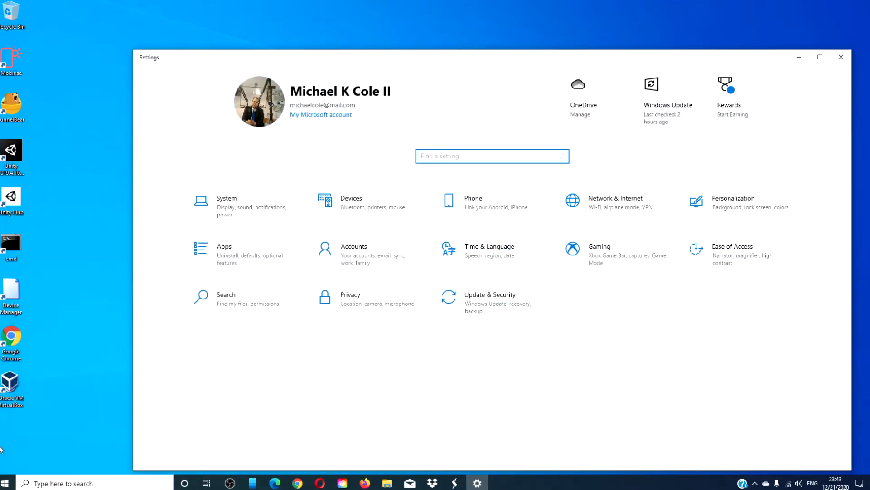
pyautogui.click(224, 250)
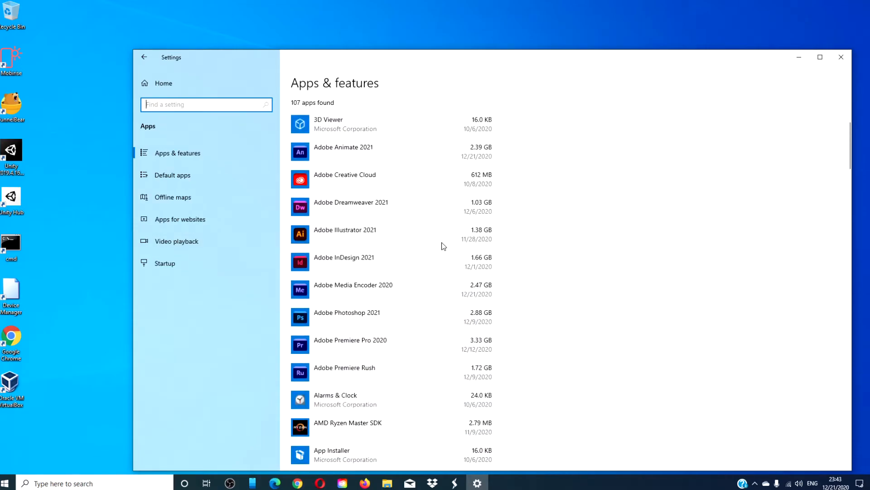
# Locate Movies & TV in the installed-apps list and begin its uninstall.
pyautogui.scroll(-3)
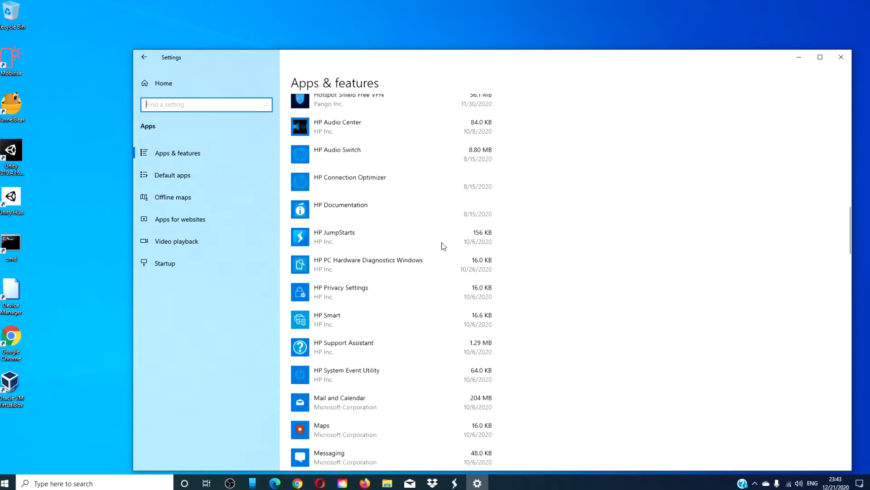
pyautogui.scroll(-3)
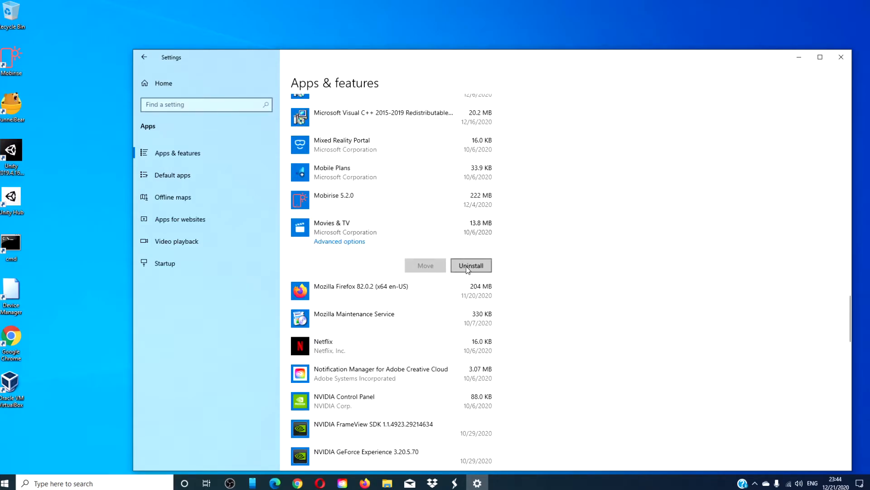
pyautogui.click(839, 56)
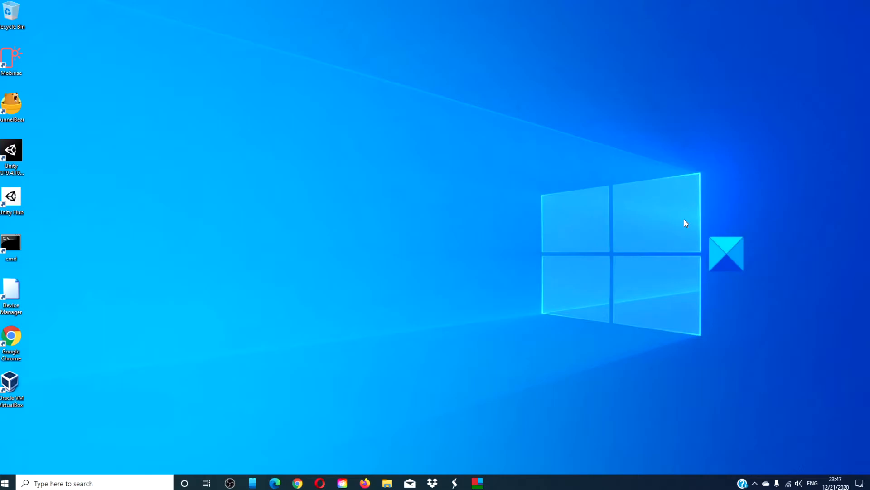
pyautogui.moveTo(677, 374)
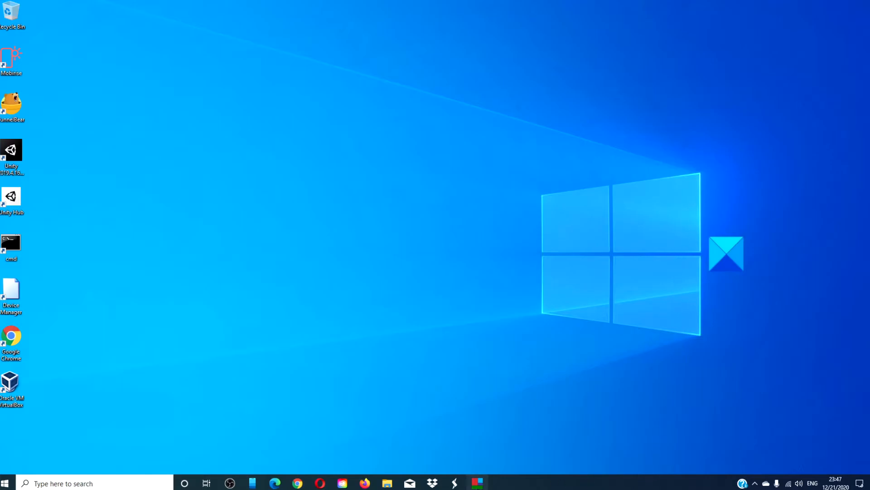
# Show 10AppsManager's grid of removable apps, then return to the TheWindowsClub article in Edge.
pyautogui.click(476, 483)
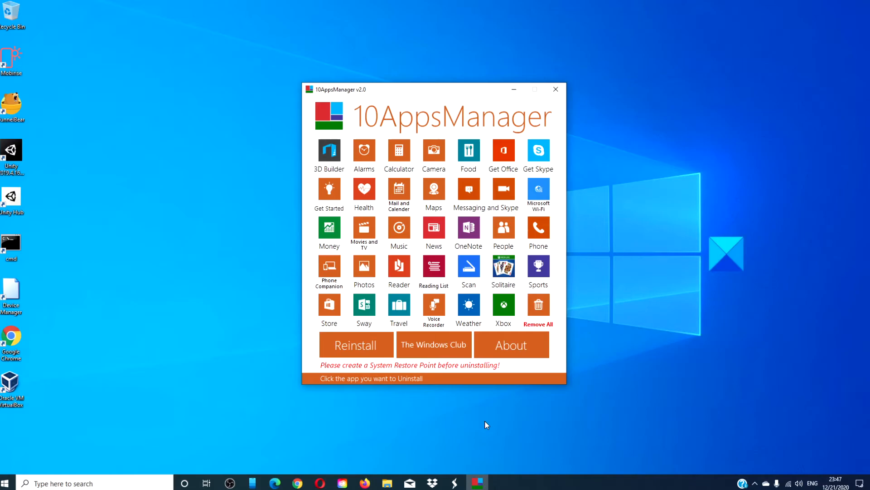
pyautogui.click(433, 345)
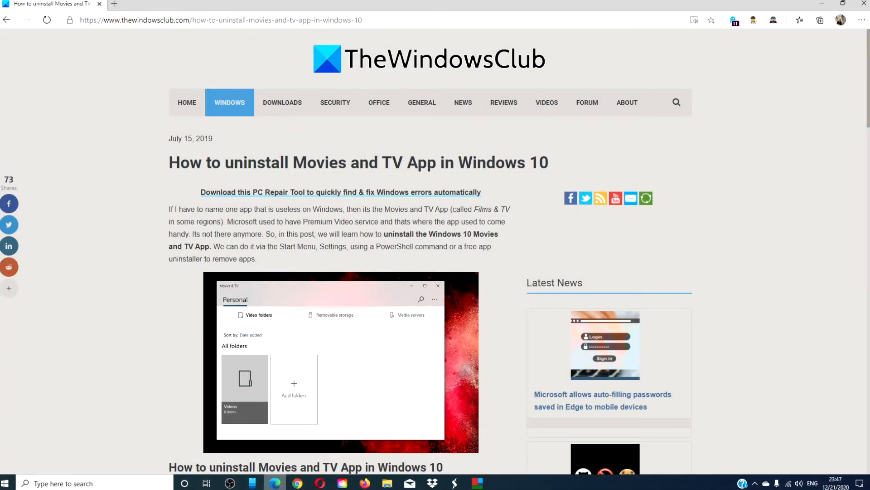